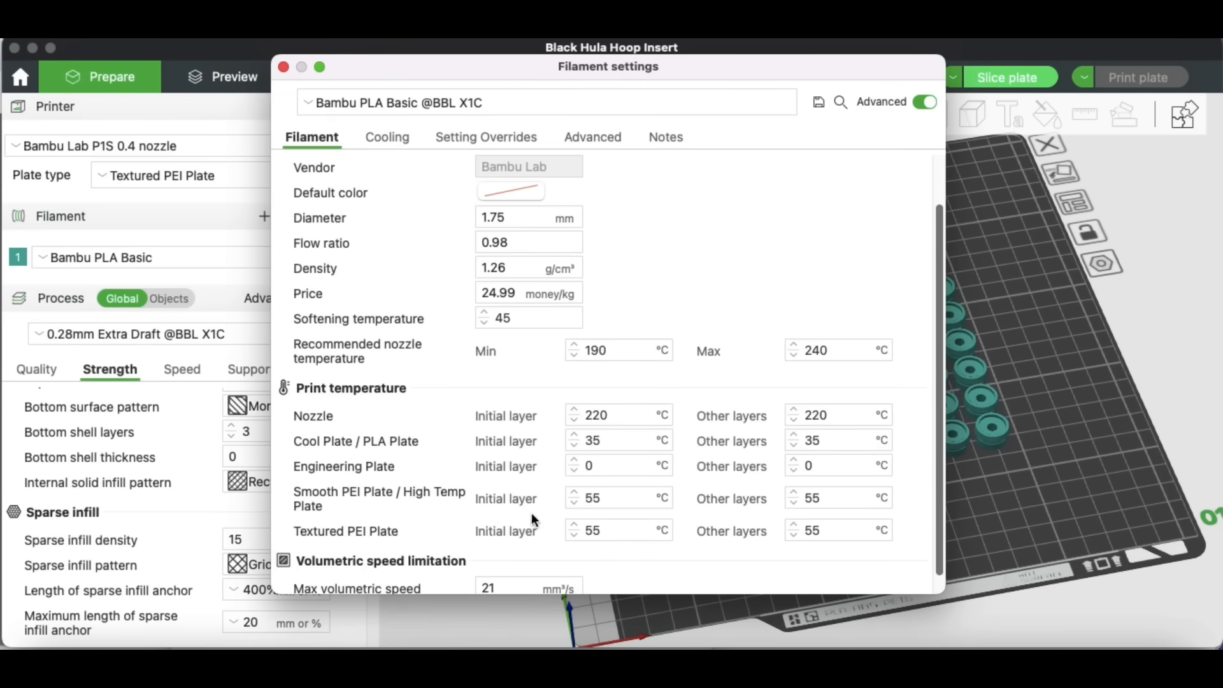
Step: Confirm 55 °C Textured PEI Plate bed temperatures for first and later layers, then close filament settings
{"action": "left_click", "coordinate": [608, 529]}
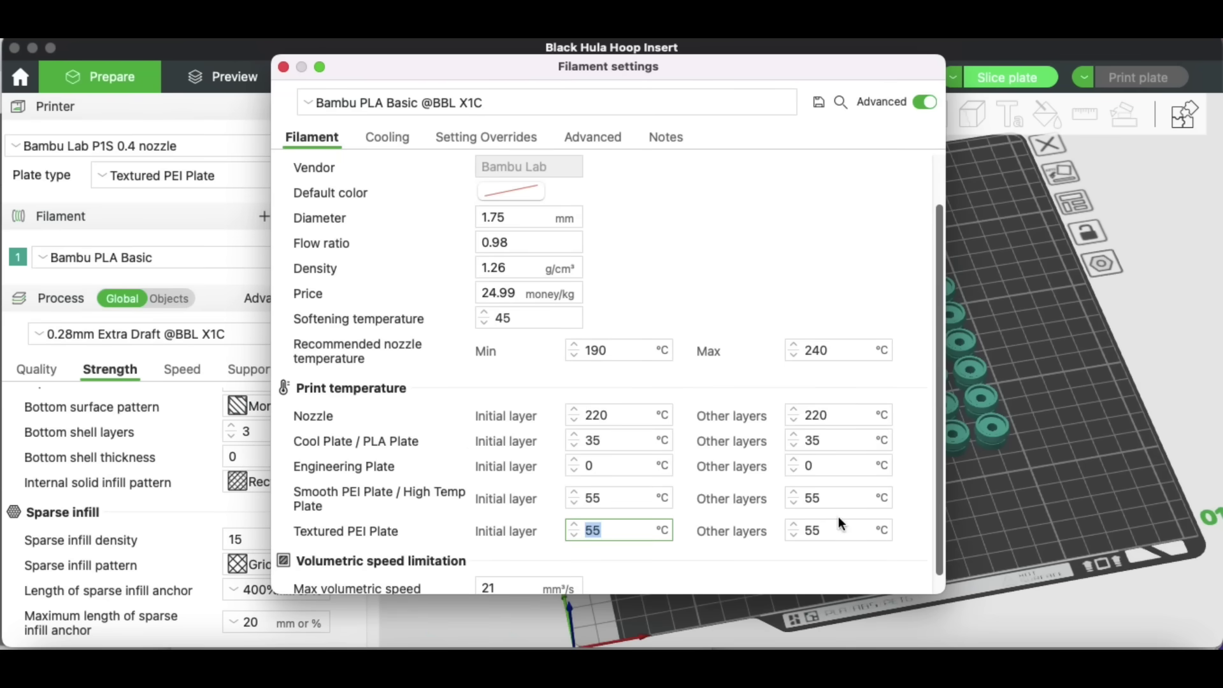
{"action": "left_click", "coordinate": [835, 530]}
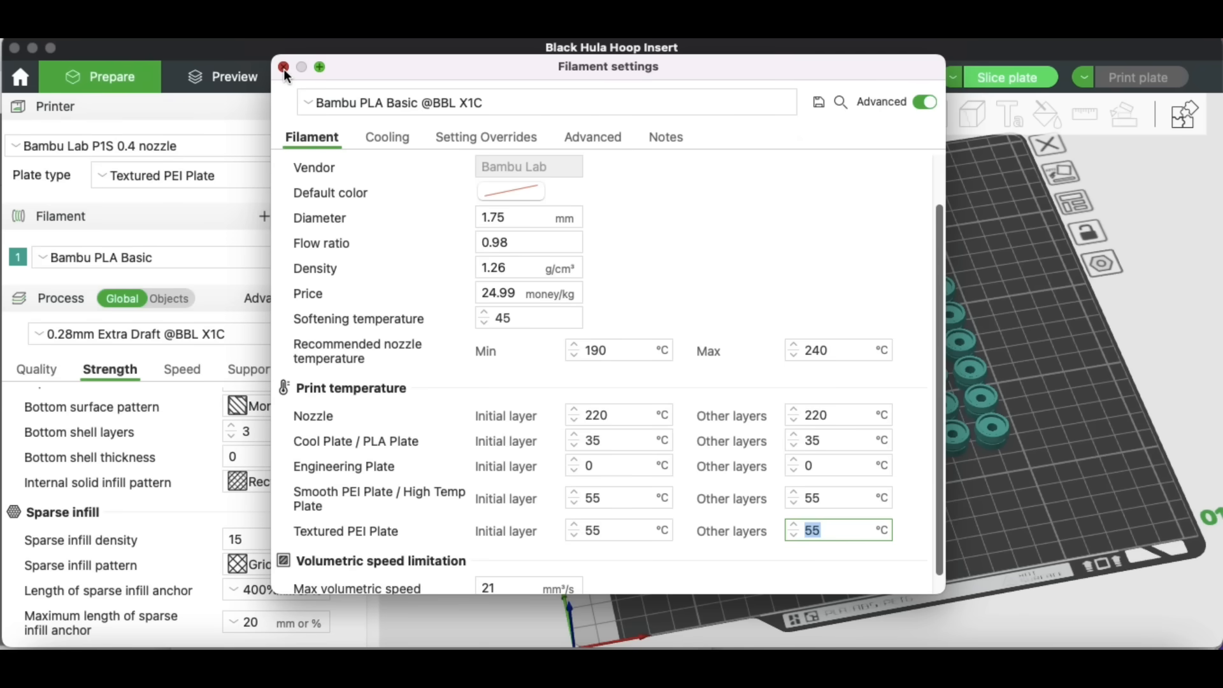
{"action": "left_click", "coordinate": [284, 66]}
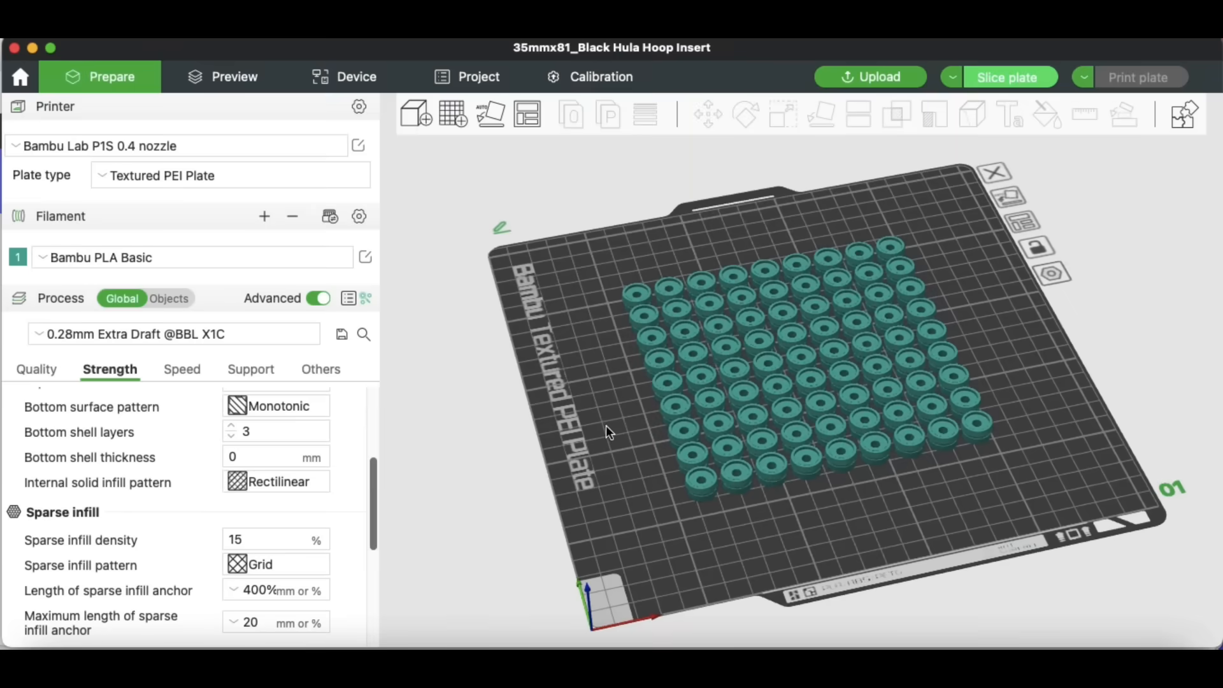
{"action": "mouse_move", "coordinate": [912, 498]}
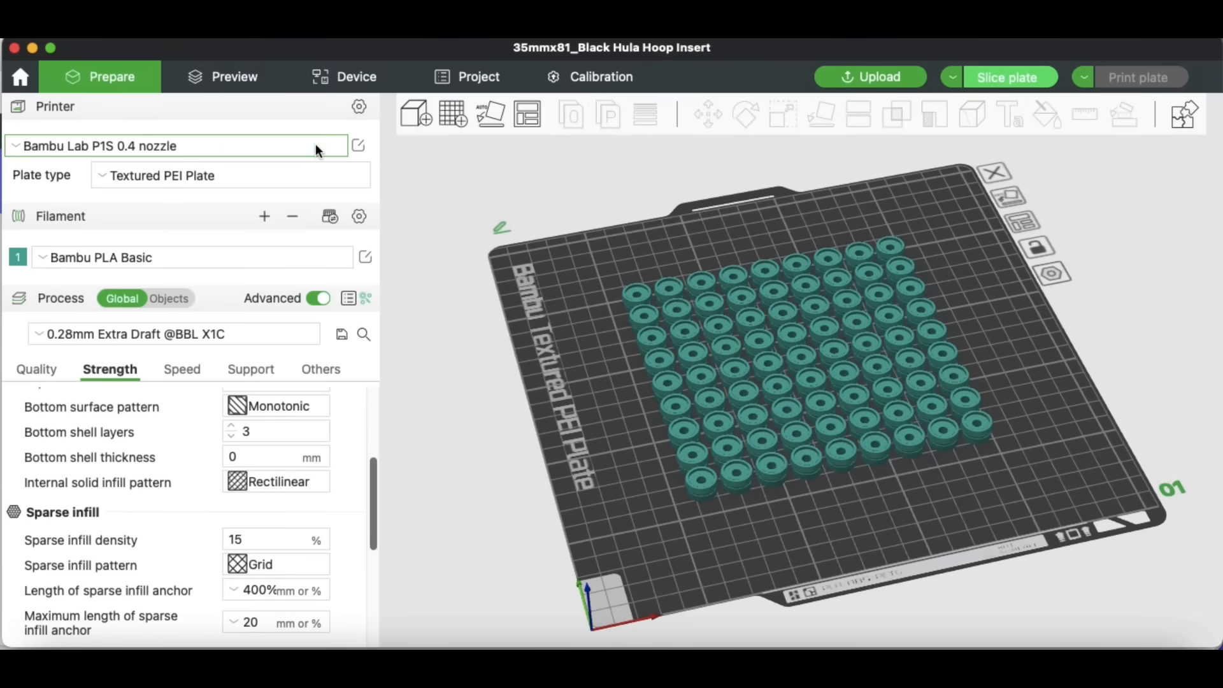
Step: Check the printer selection dropdown for the Bambu Lab printer profile
{"action": "left_click", "coordinate": [172, 146]}
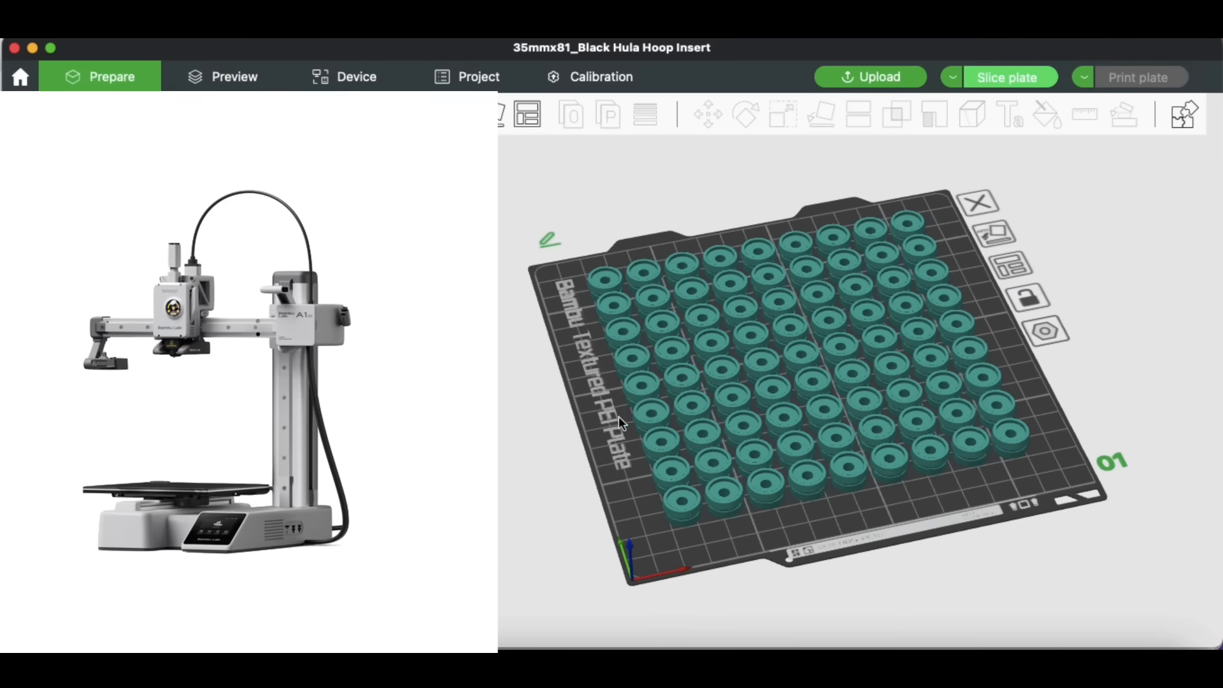
{"action": "mouse_move", "coordinate": [507, 381]}
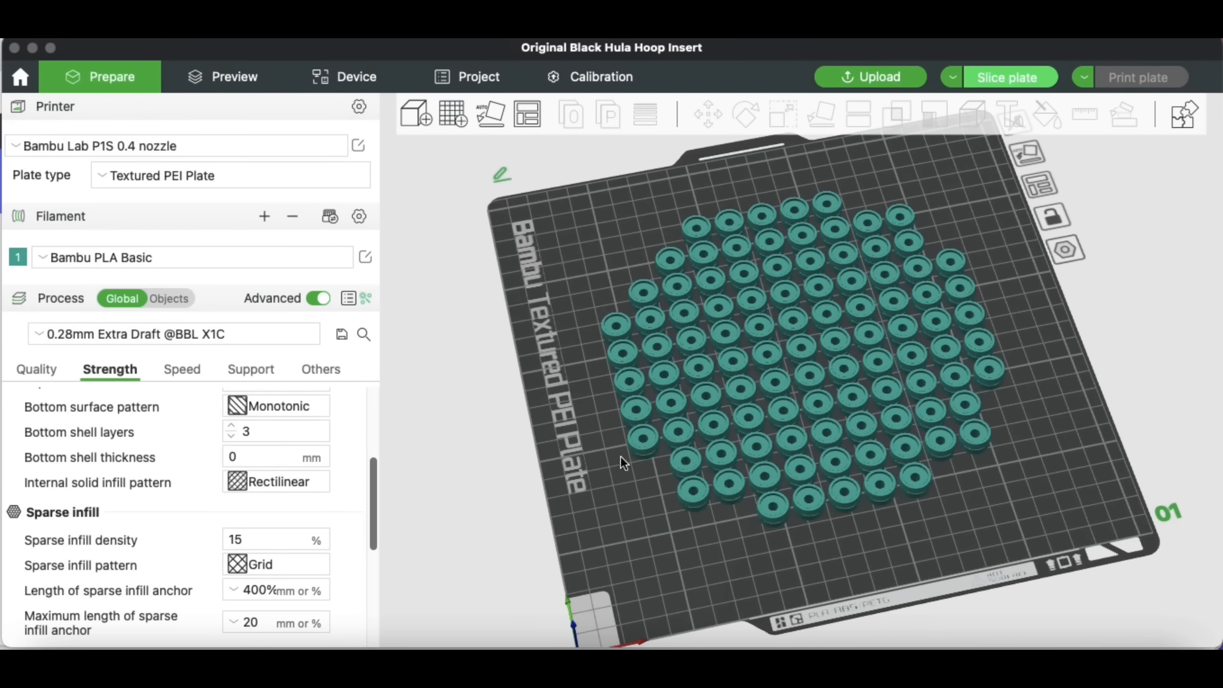
{"action": "mouse_move", "coordinate": [973, 268]}
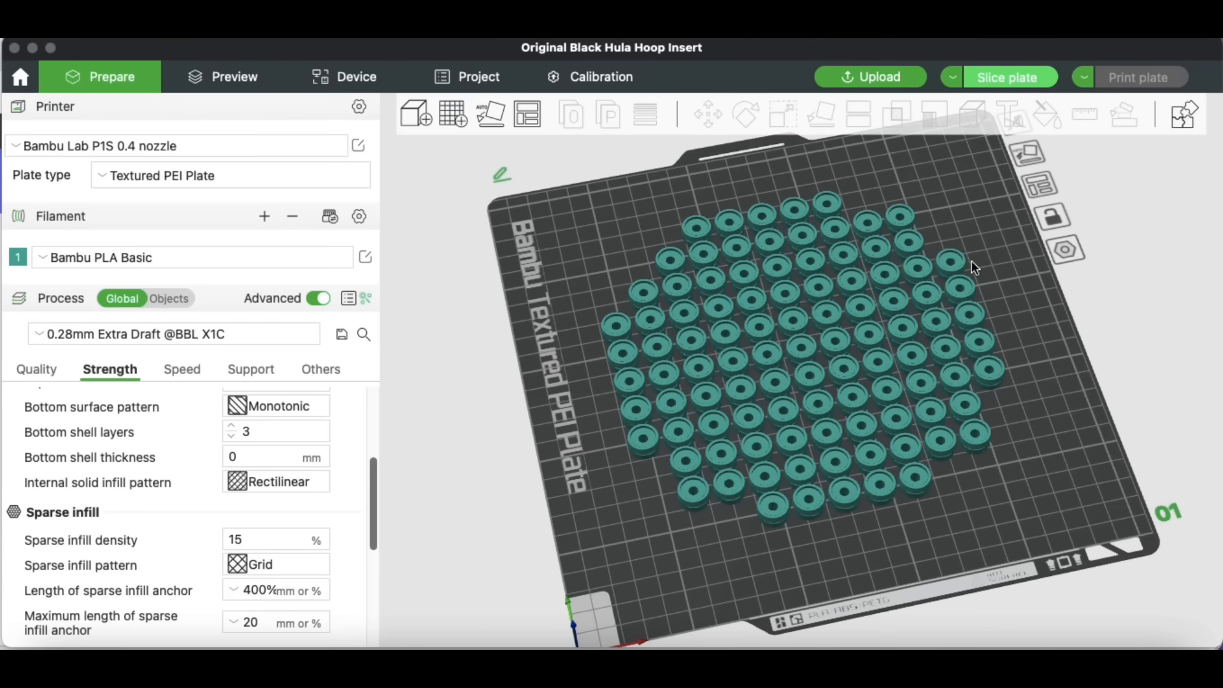
{"action": "mouse_move", "coordinate": [631, 271]}
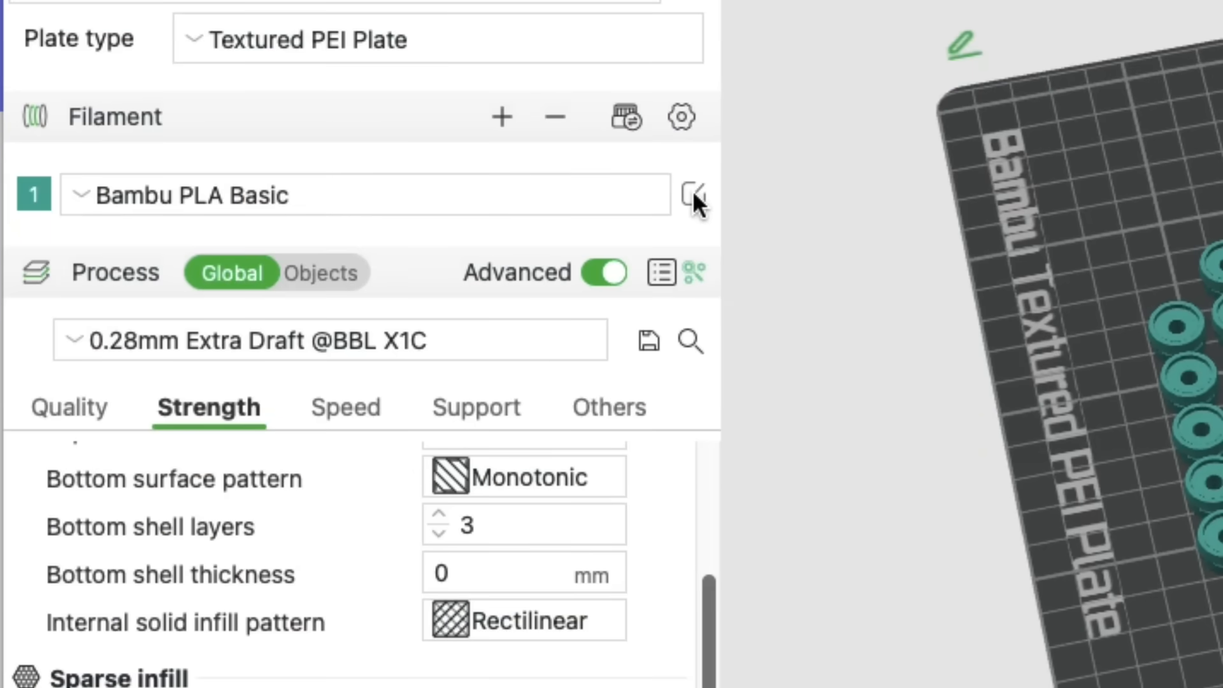
Step: Open the Bambu PLA Basic filament's settings via its edit icon
{"action": "left_click", "coordinate": [694, 194]}
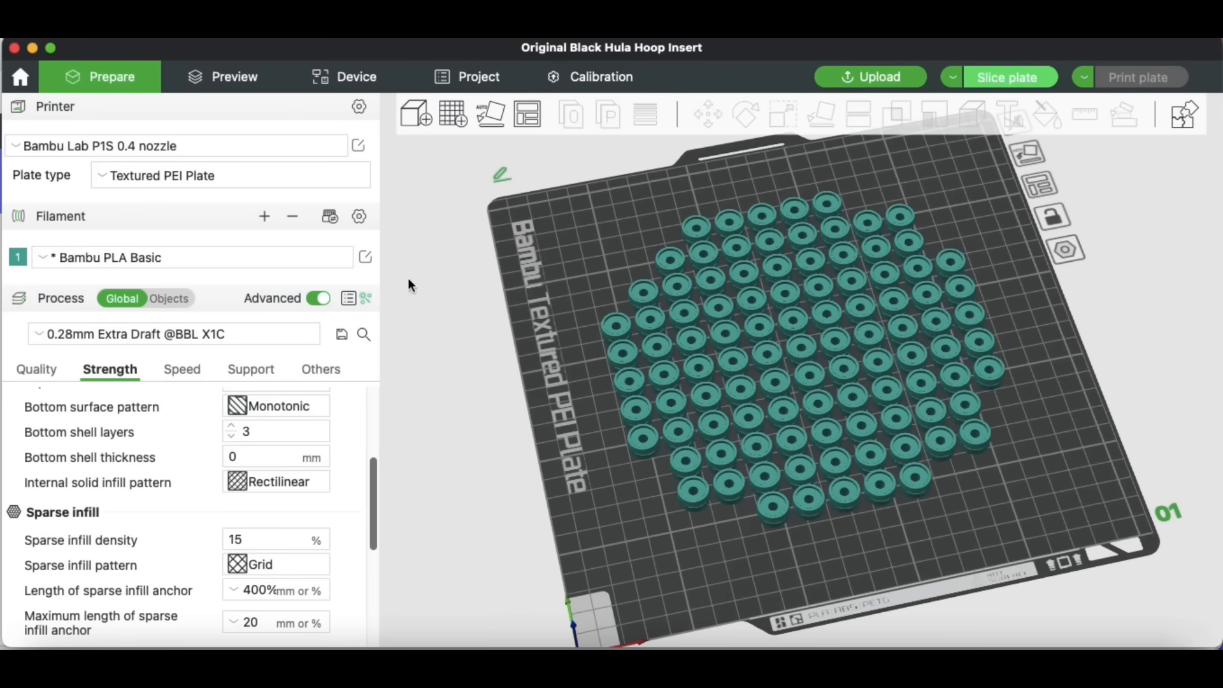
Step: Reopen the PLA Basic filament settings window and close it again
{"action": "left_click", "coordinate": [365, 255]}
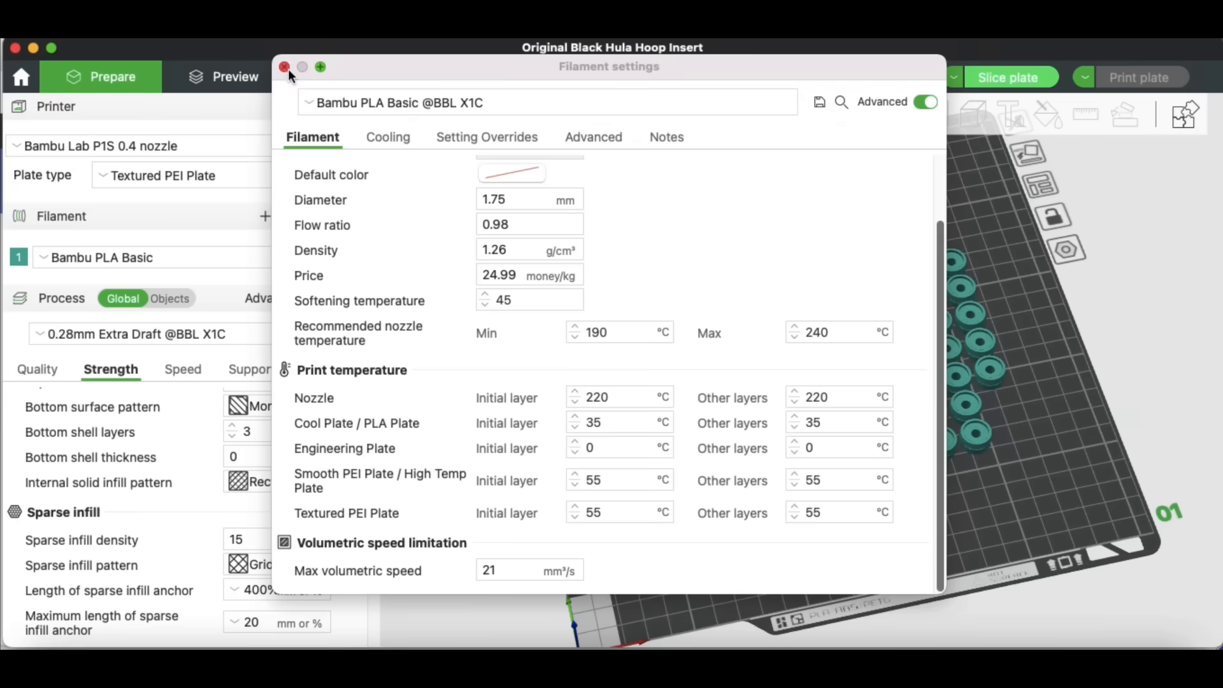
{"action": "left_click", "coordinate": [282, 67]}
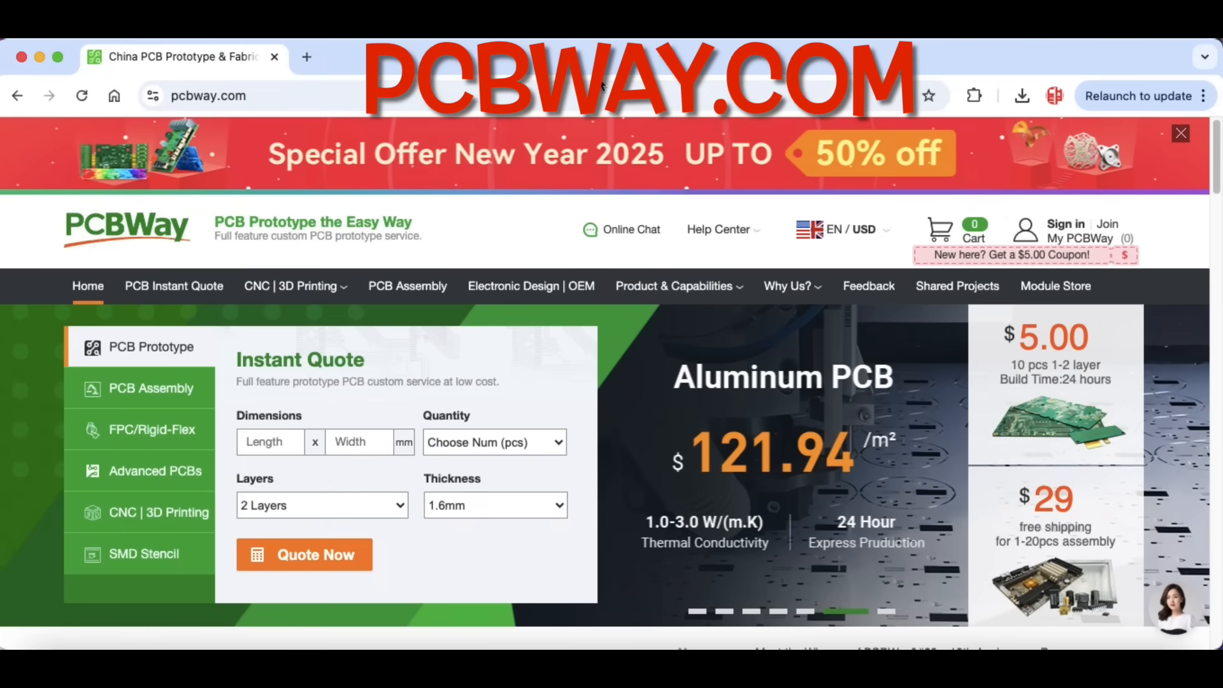
Step: Upload BlackPlug.stl from the Black Plug folder to PCBWay's CNC | 3D Printing quote
{"action": "left_click", "coordinate": [291, 286]}
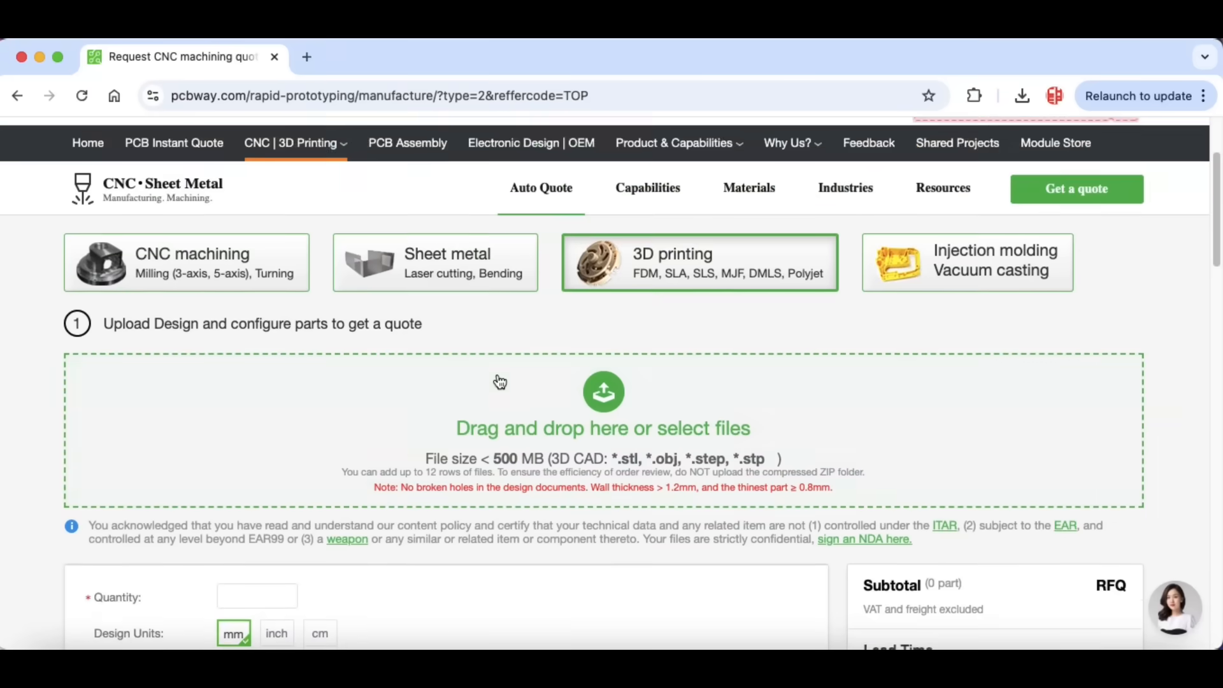
{"action": "left_click", "coordinate": [603, 391]}
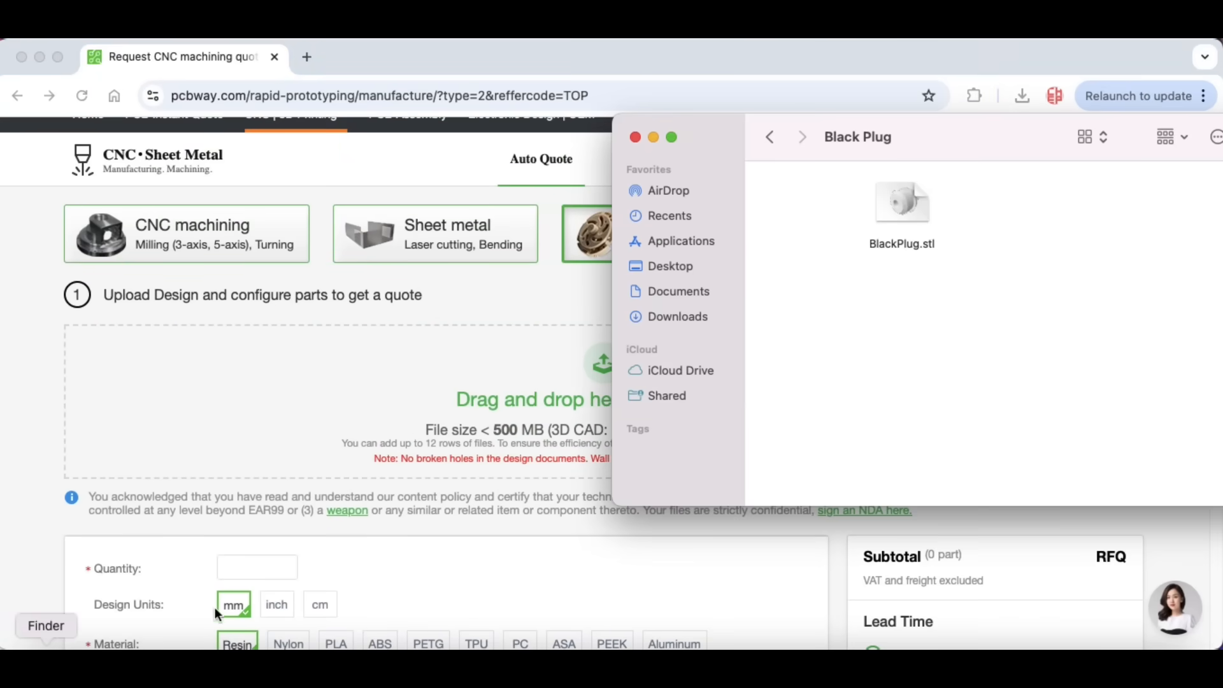
{"action": "left_click_drag", "start_coordinate": [902, 201], "coordinate": [546, 413]}
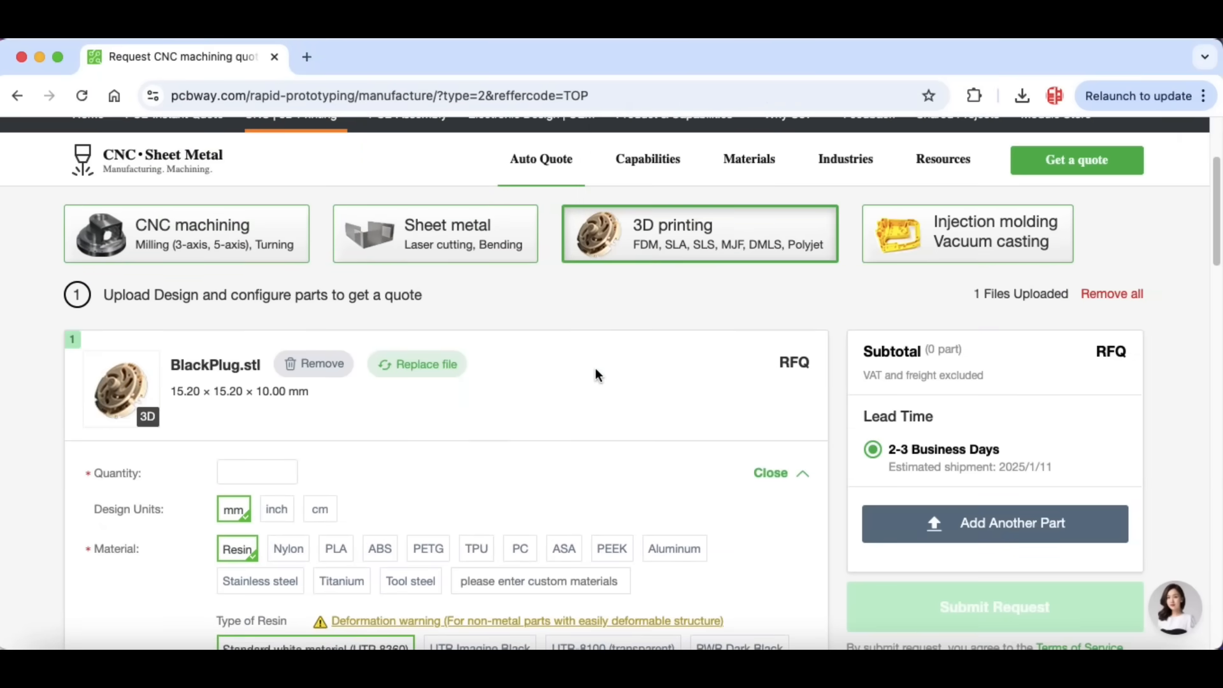
Step: Set the part material to PLA with 40% infill
{"action": "scroll", "scroll_direction": "down", "scroll_amount": 3}
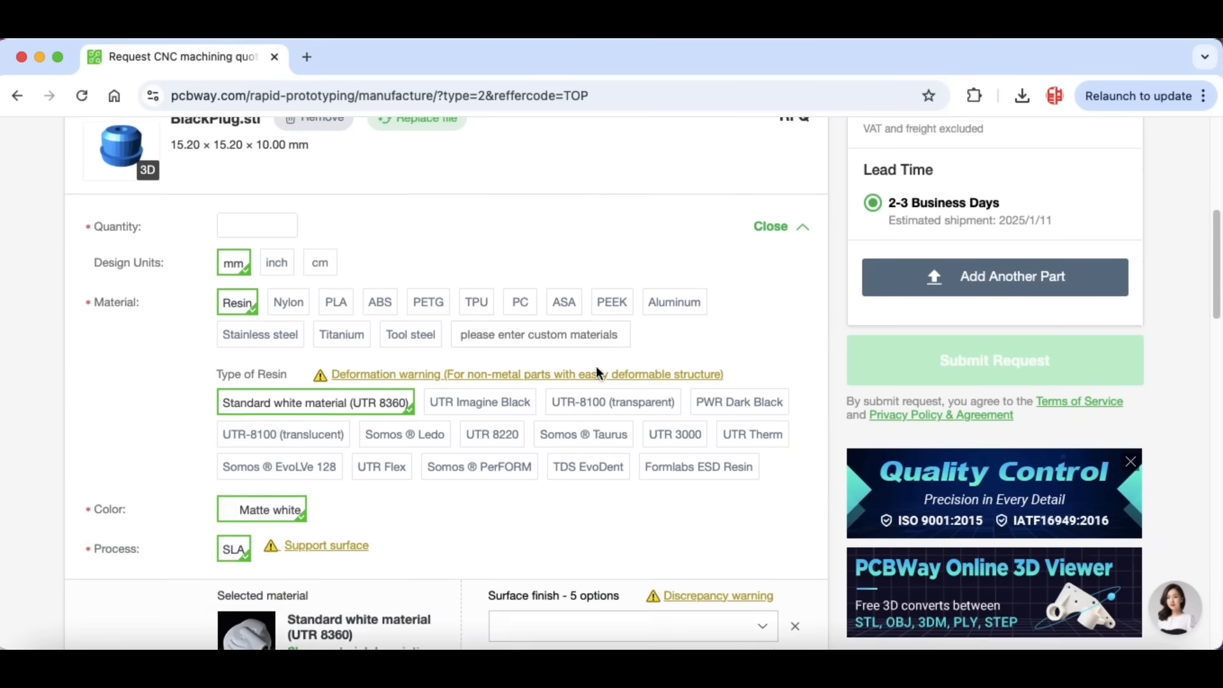
{"action": "left_click", "coordinate": [336, 301]}
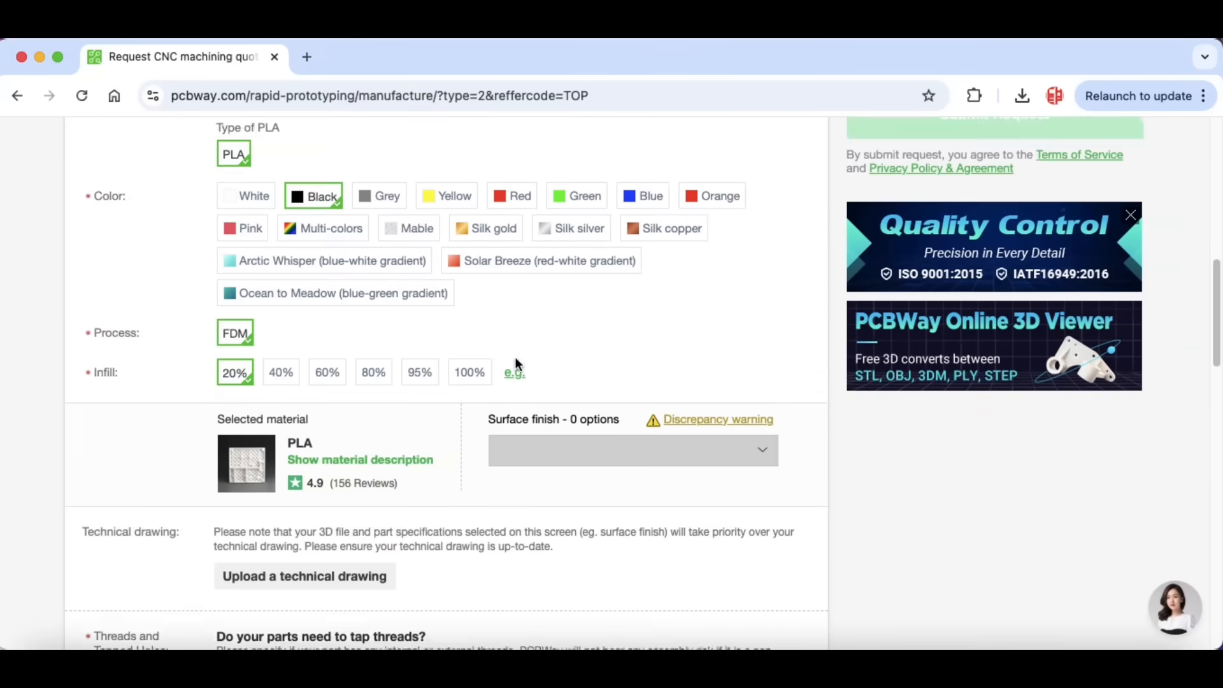
{"action": "left_click", "coordinate": [280, 371]}
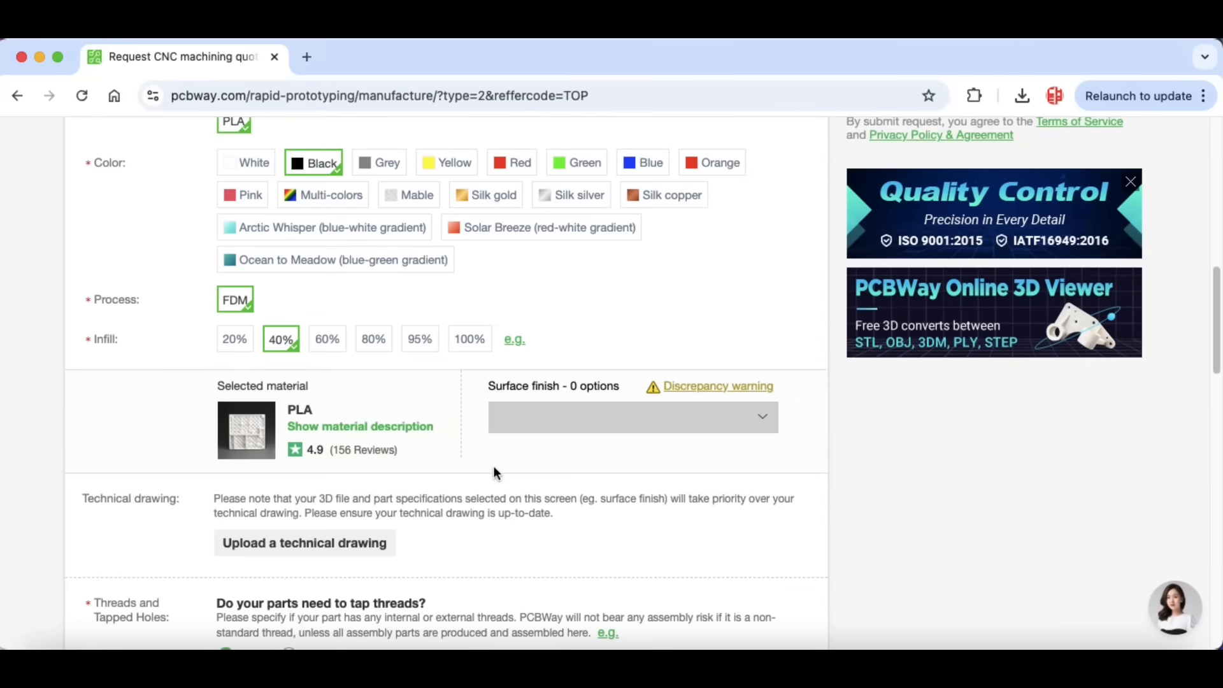
Step: Open the quantity price table and choose 10, then 100 pieces
{"action": "scroll", "scroll_direction": "down", "scroll_amount": 3}
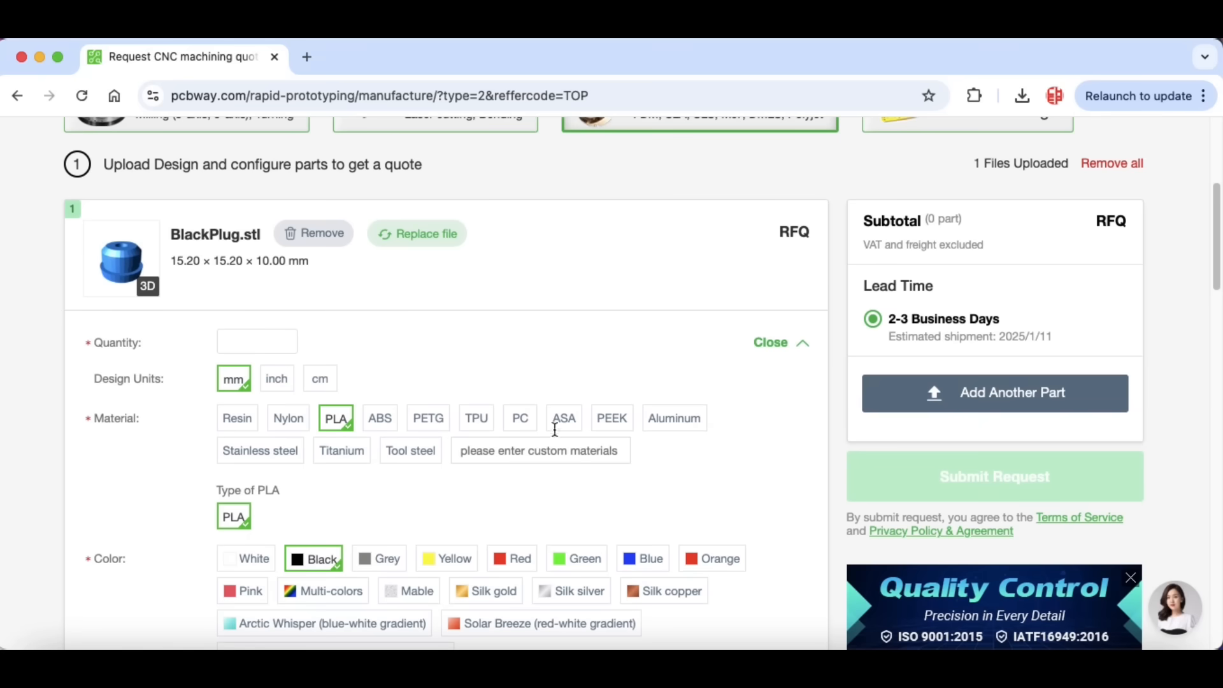
{"action": "mouse_move", "coordinate": [348, 362]}
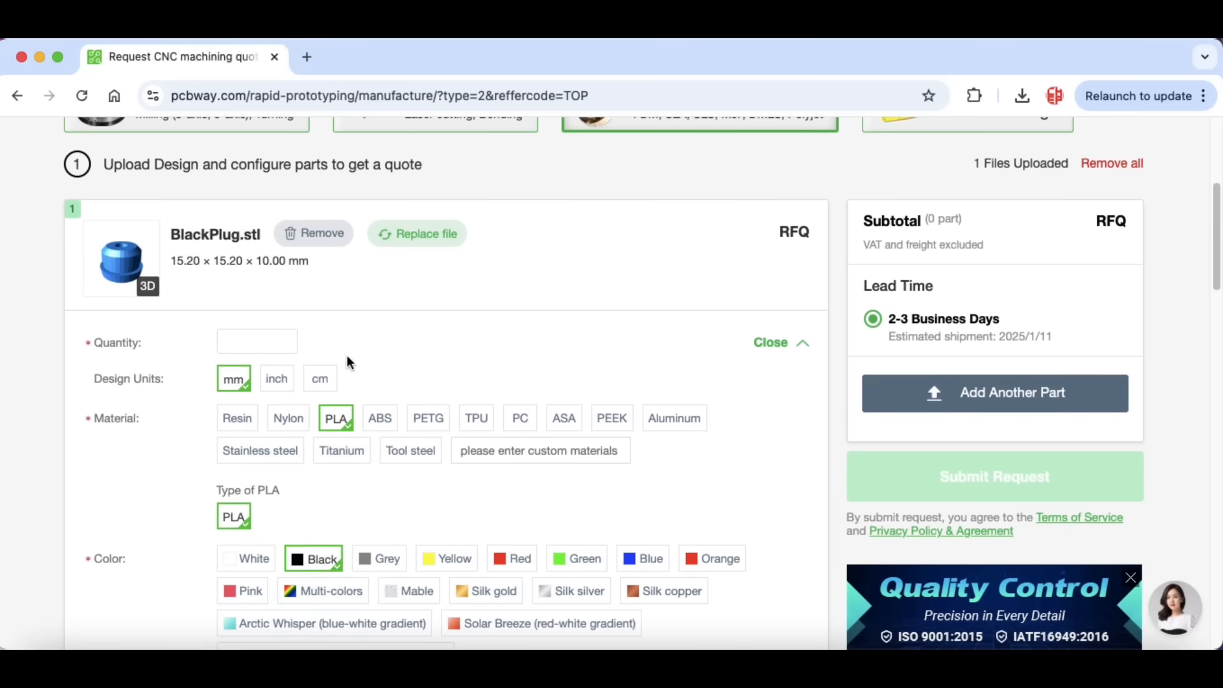
{"action": "left_click", "coordinate": [257, 342]}
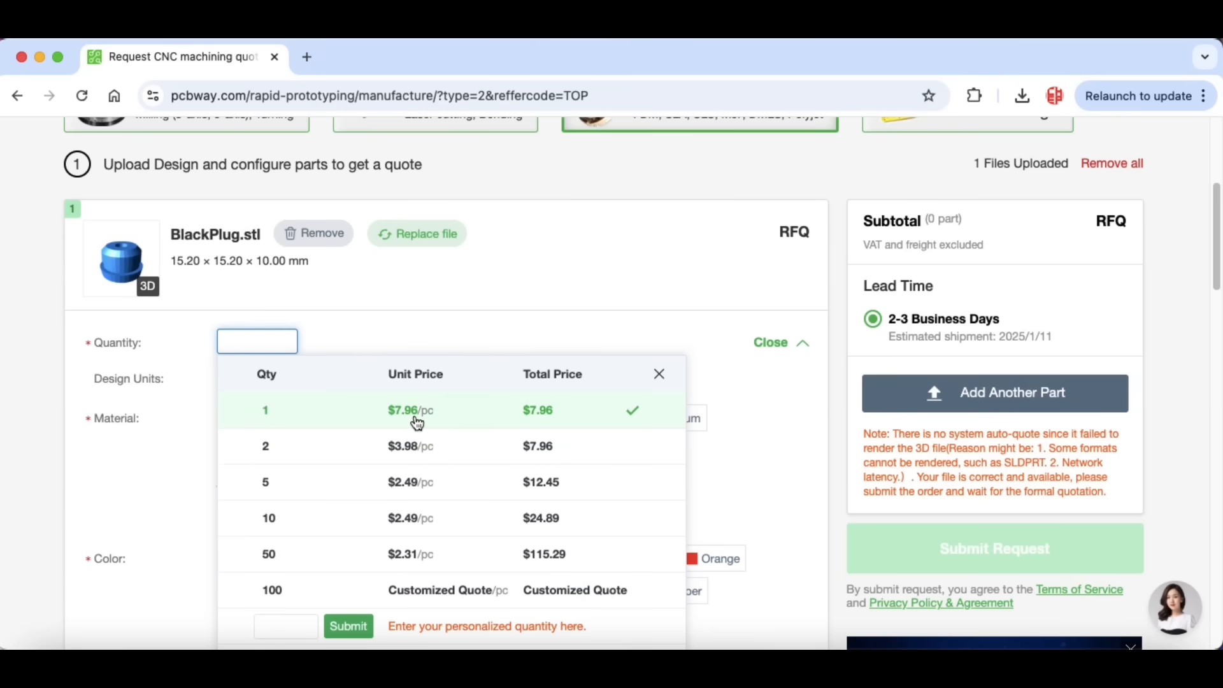
{"action": "left_click", "coordinate": [269, 517]}
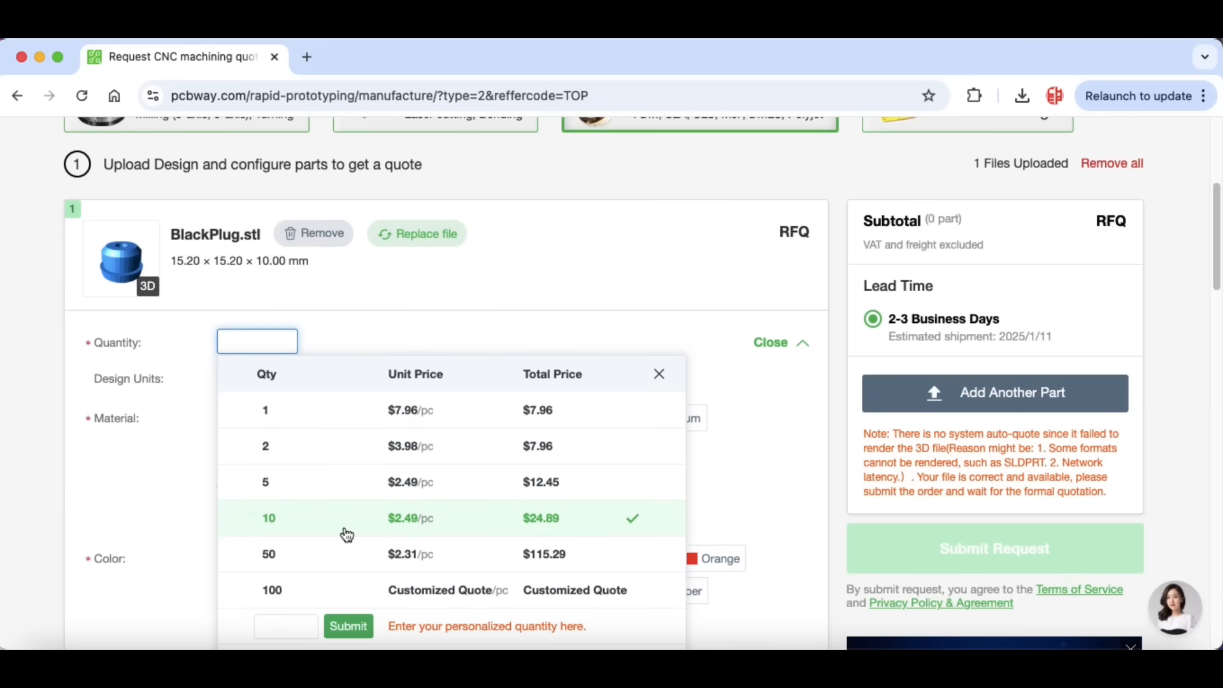
{"action": "left_click", "coordinate": [328, 590]}
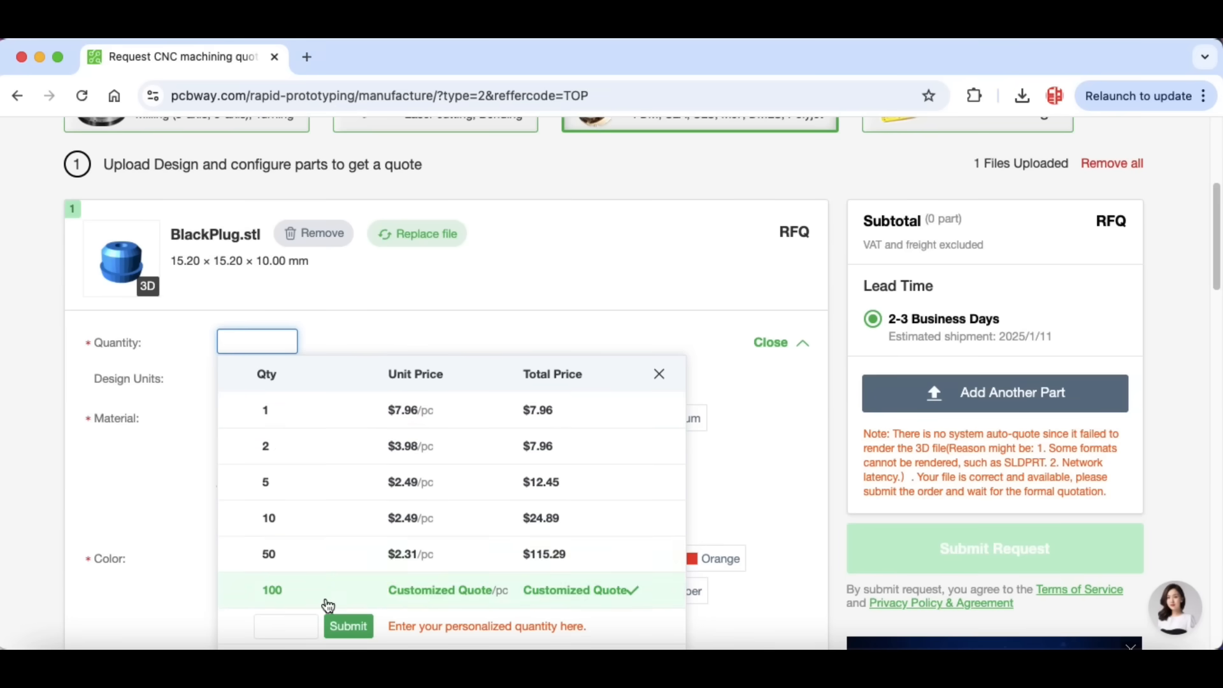